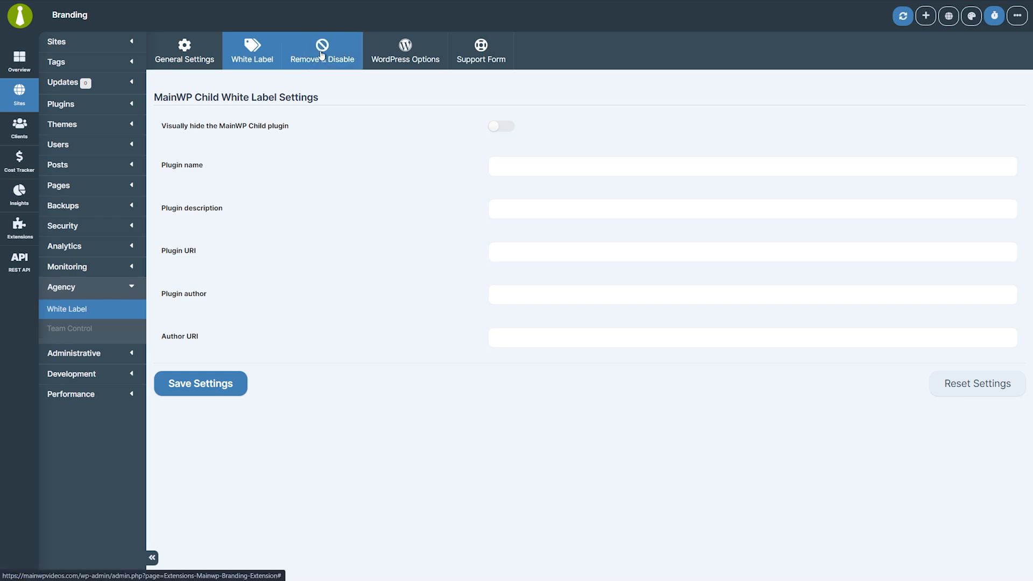
- Review the White Label Remove & Disable options, then switch to General Settings
left_click(322, 50)
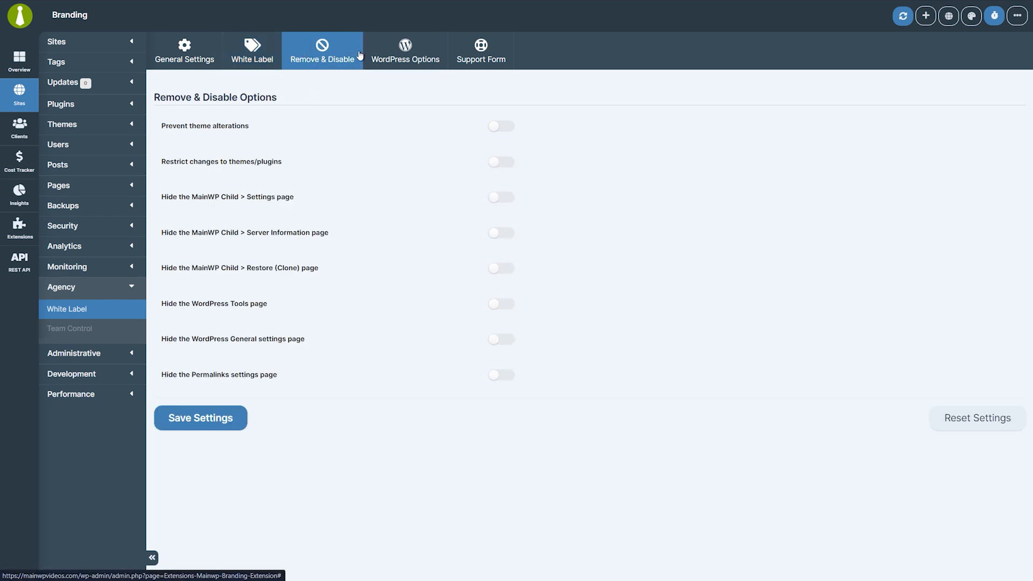
left_click(405, 50)
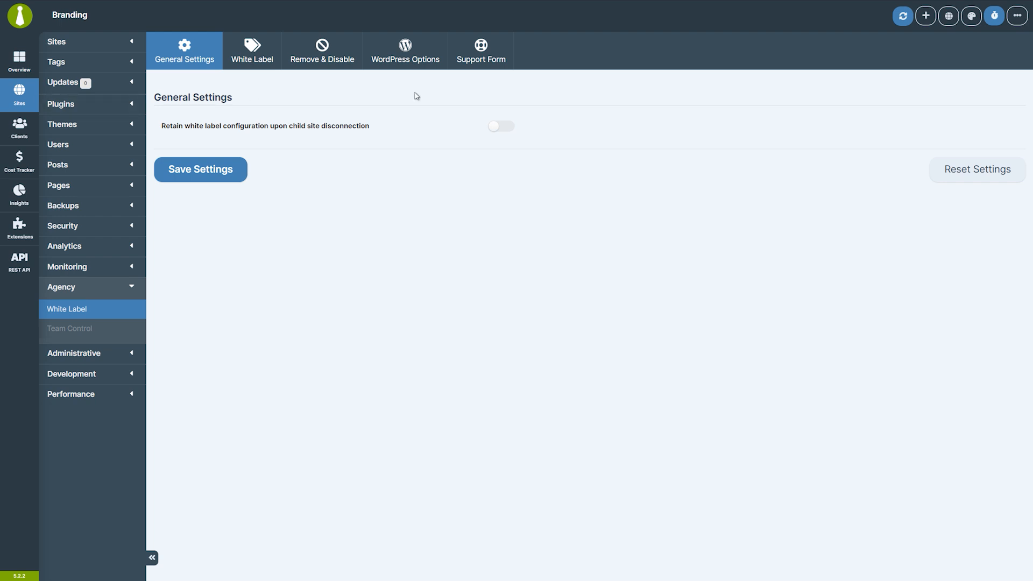
mouse_move(500, 126)
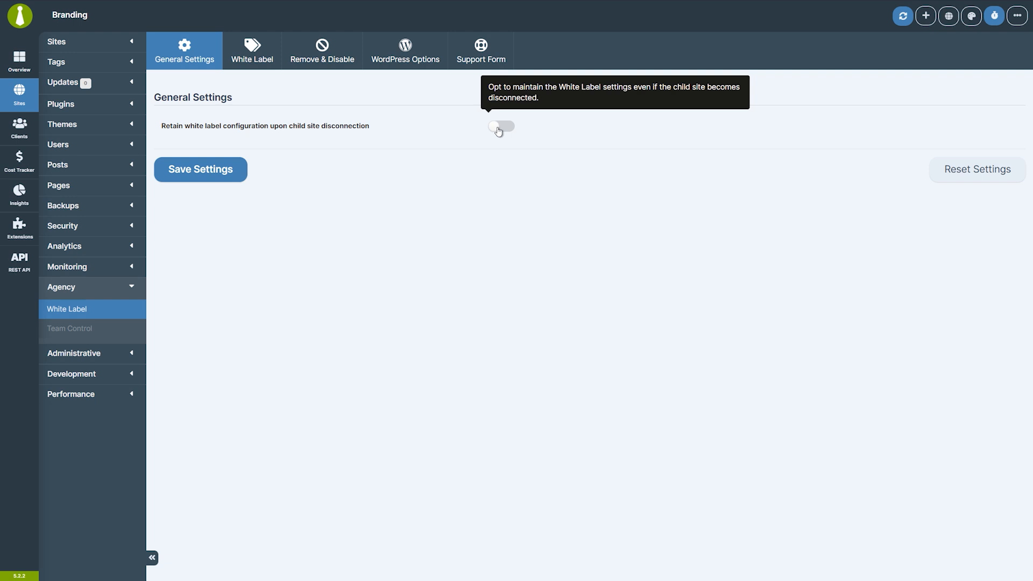
mouse_move(252, 50)
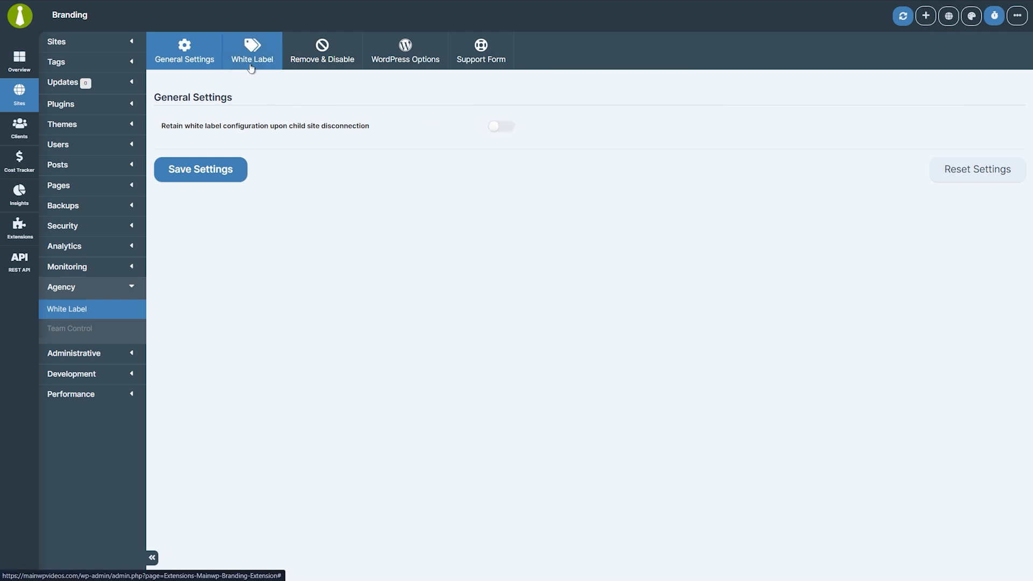
- Enter 'My agency' as the MainWP Child plugin name on the White Label tab
left_click(252, 50)
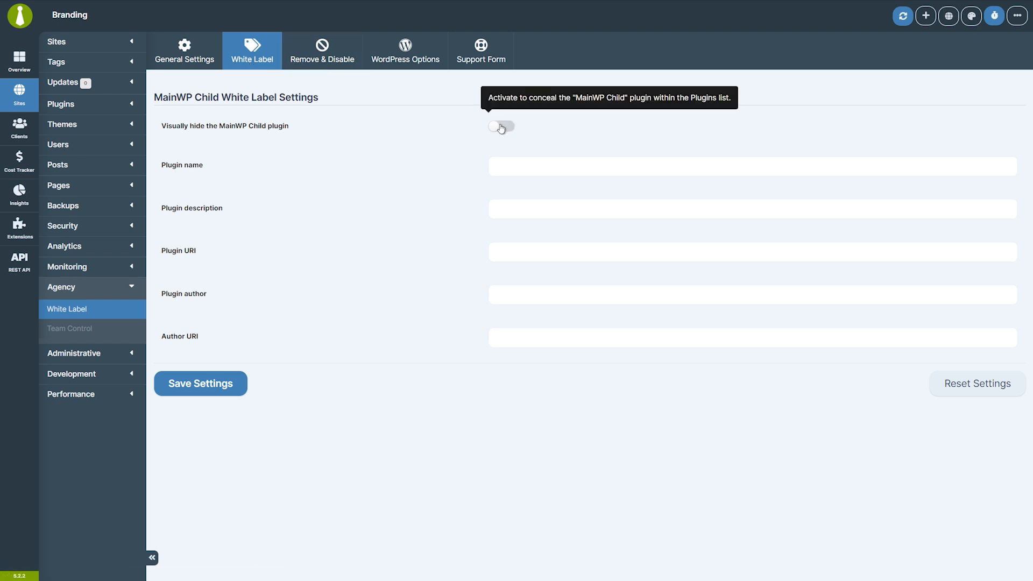
left_click(500, 127)
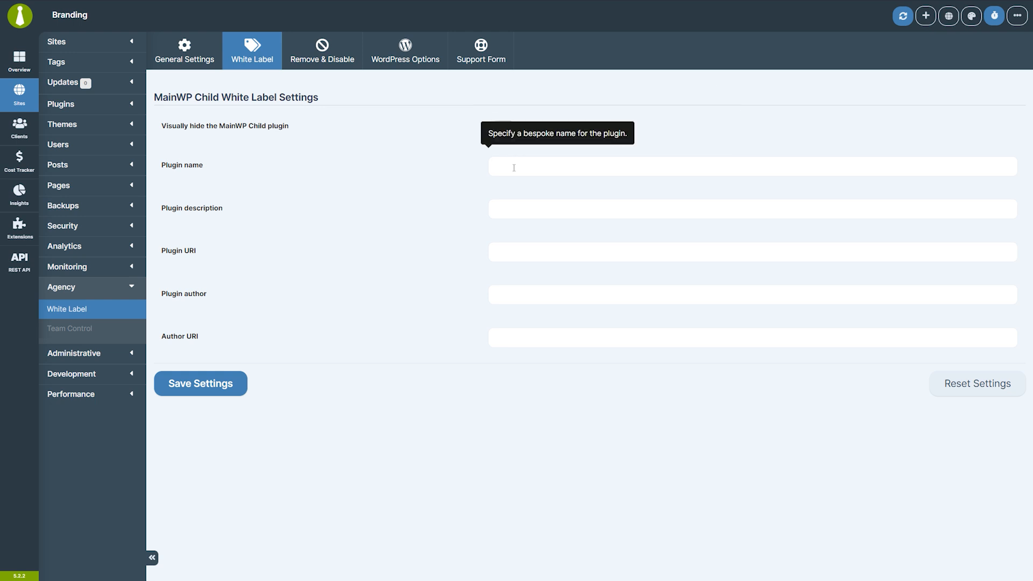
type("M")
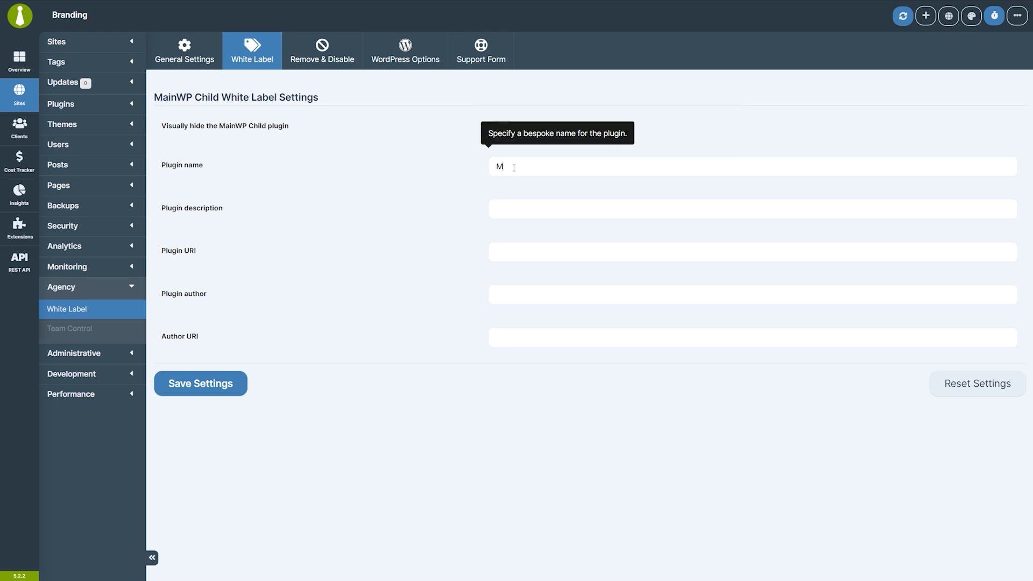
type("y agency")
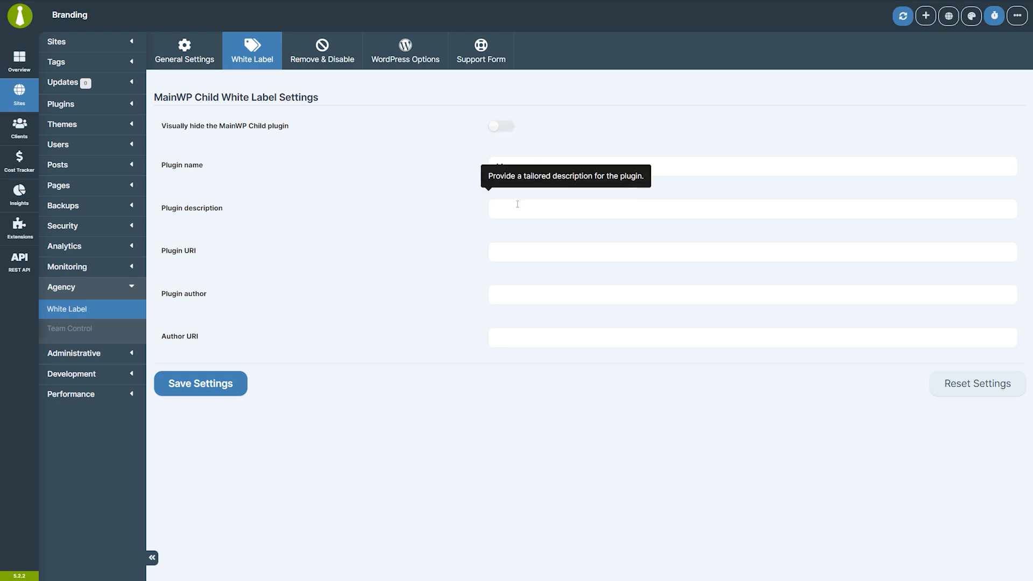
type("My agency")
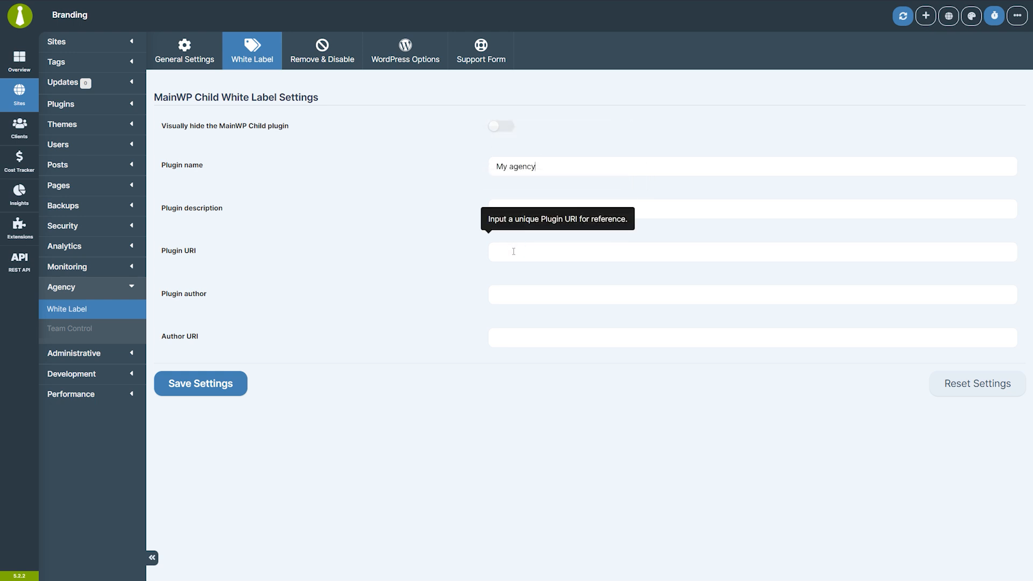
mouse_move(513, 338)
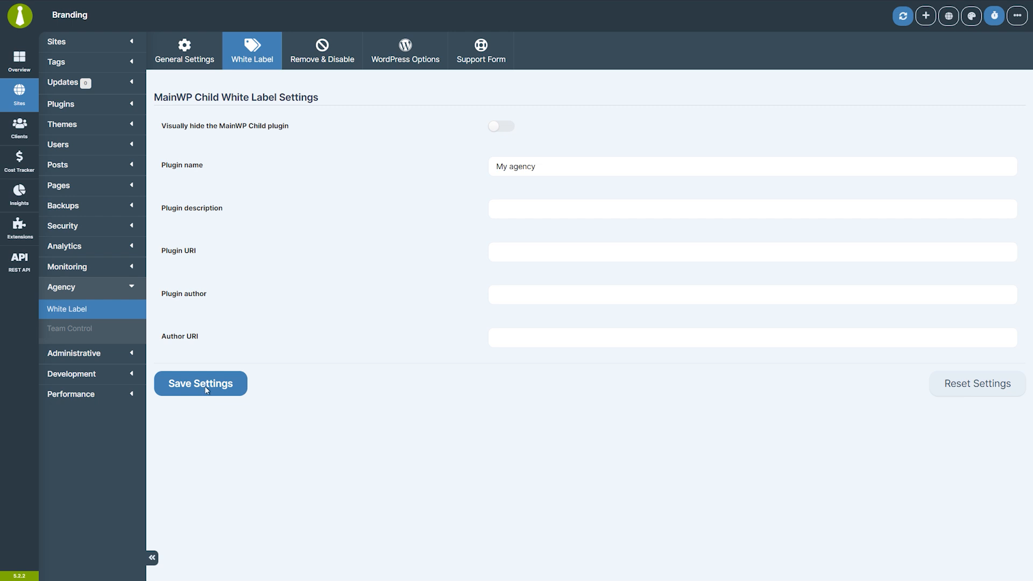
- Save the 'My agency' name, sync it to 10/10 sites, and check the plugin list
left_click(201, 384)
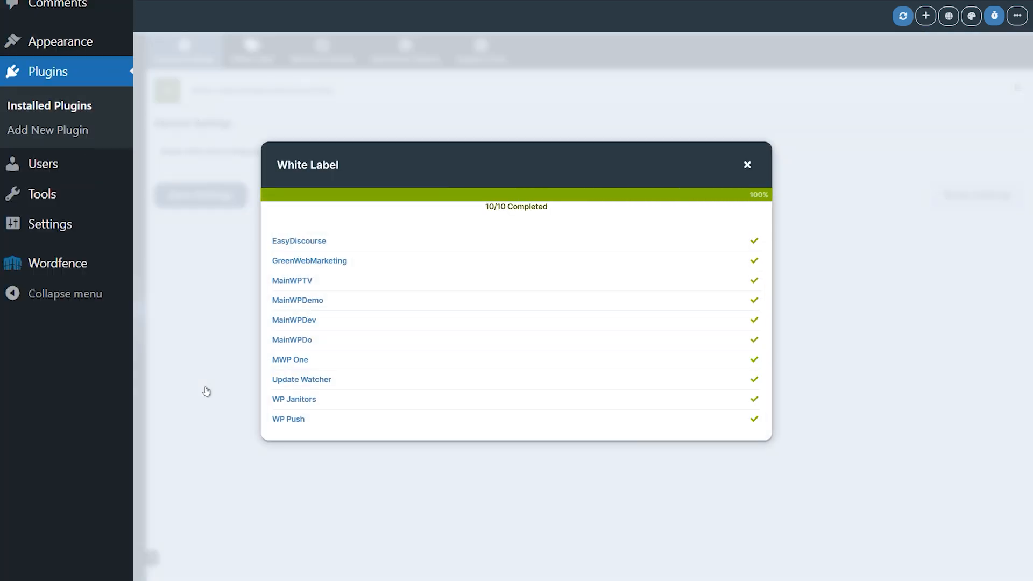
left_click(747, 164)
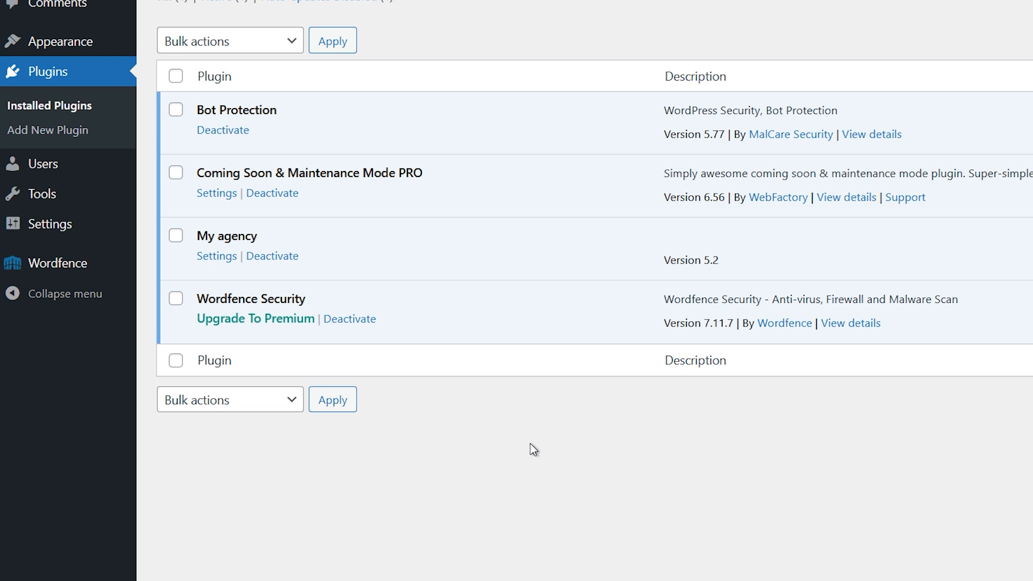
double_click(227, 236)
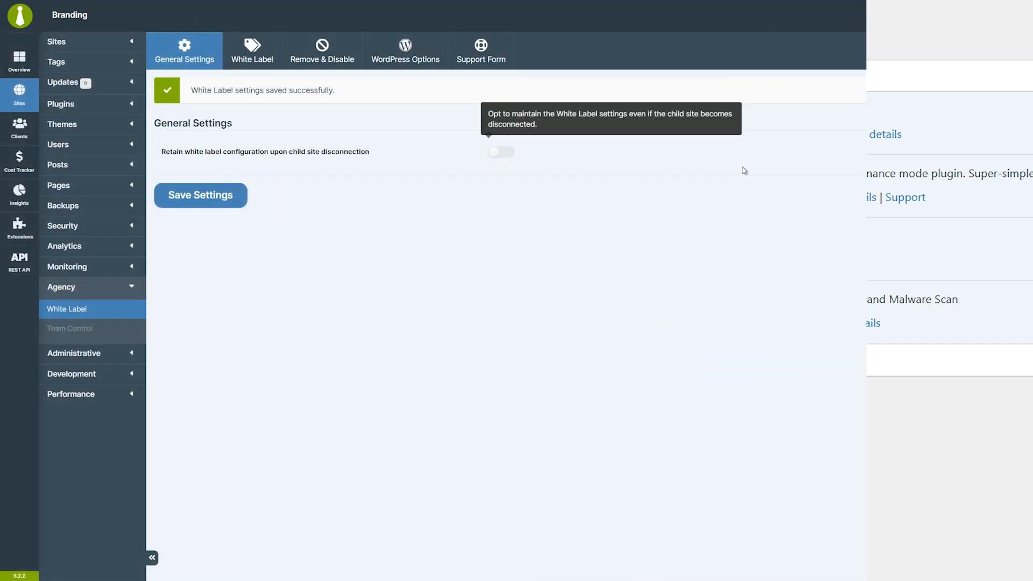
- Show the Remove & Disable options for hiding child-site pages
left_click(322, 50)
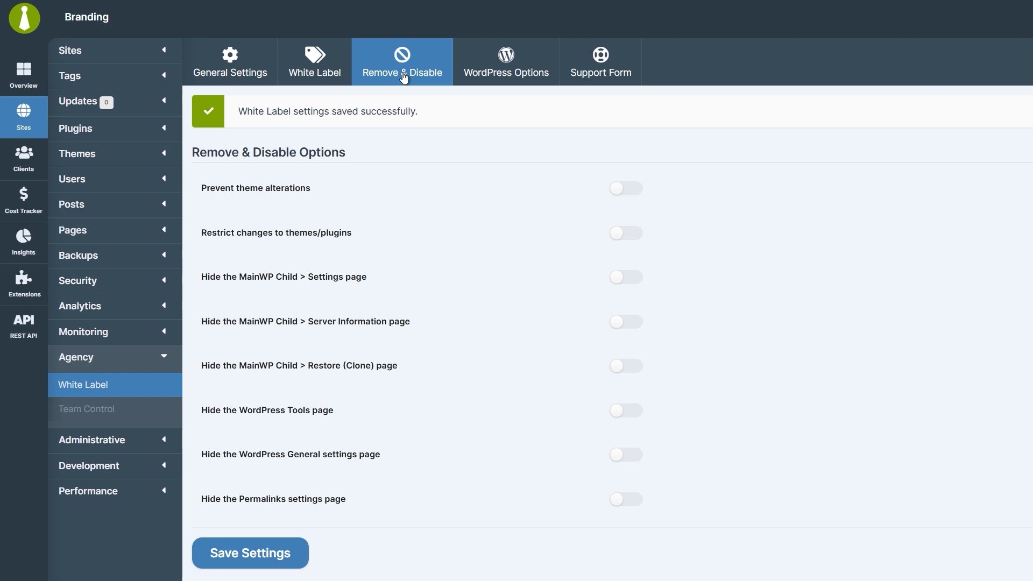
mouse_move(490, 124)
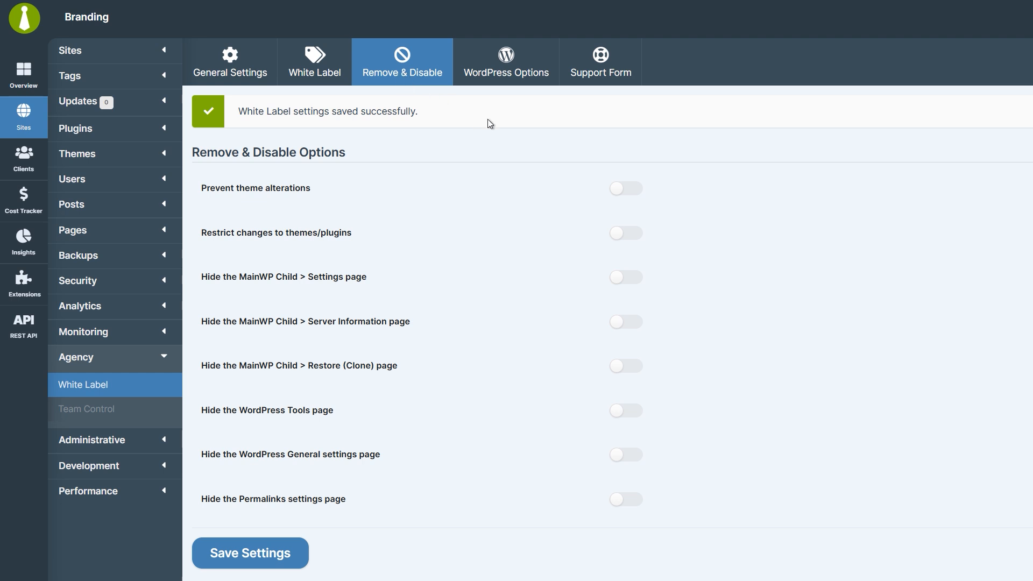
mouse_move(625, 191)
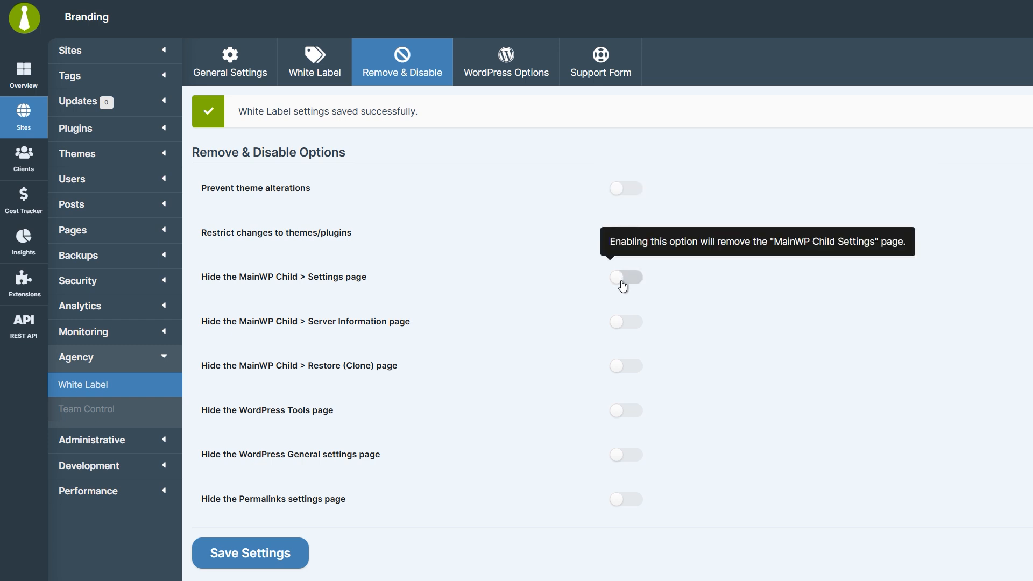
mouse_move(625, 327)
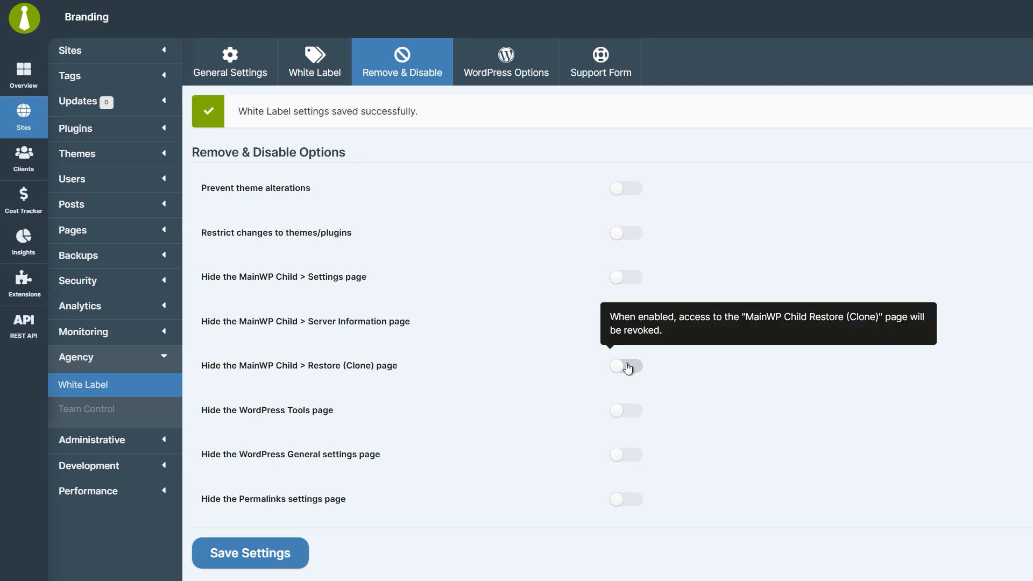
mouse_move(631, 416)
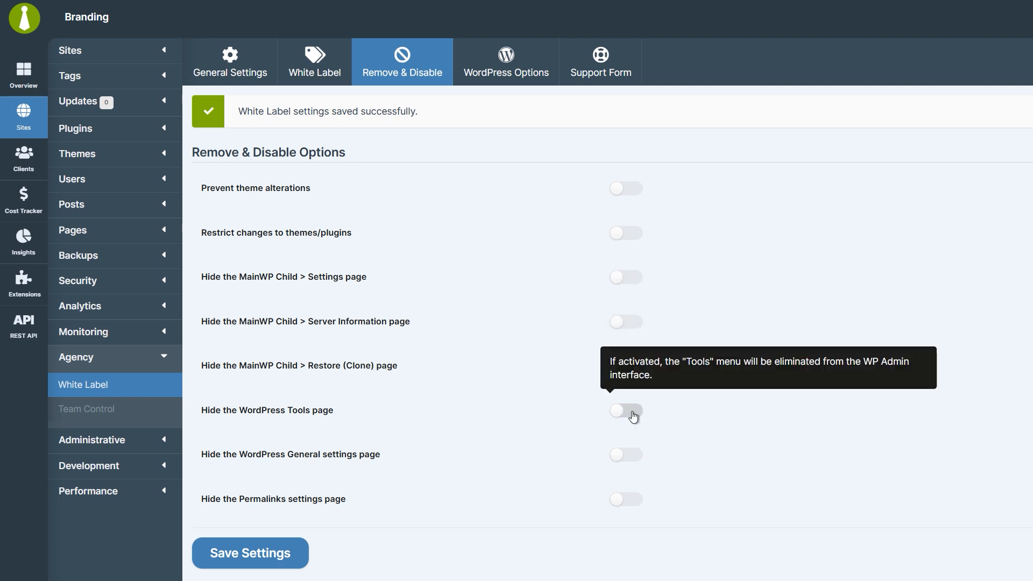
mouse_move(629, 456)
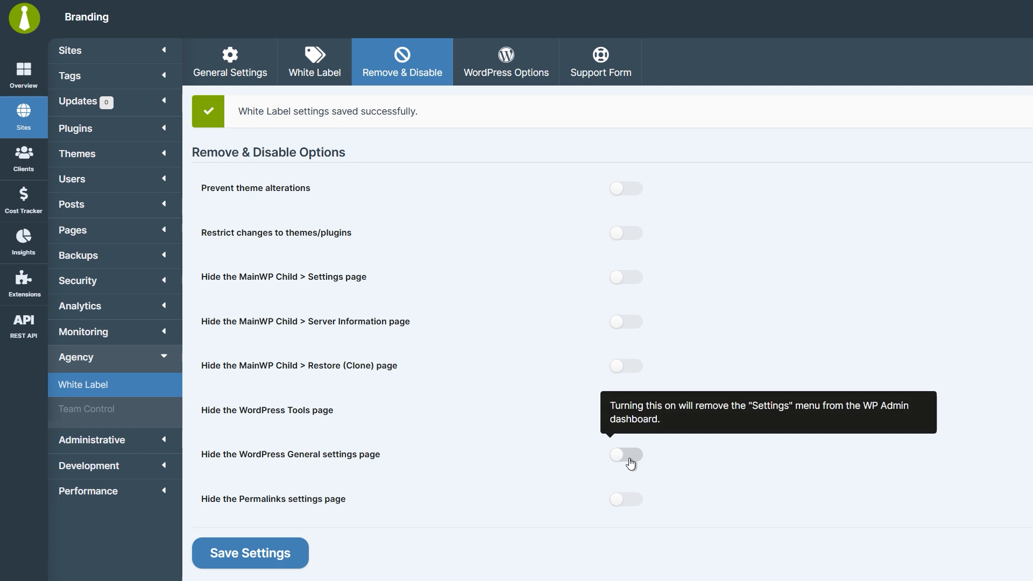
mouse_move(625, 502)
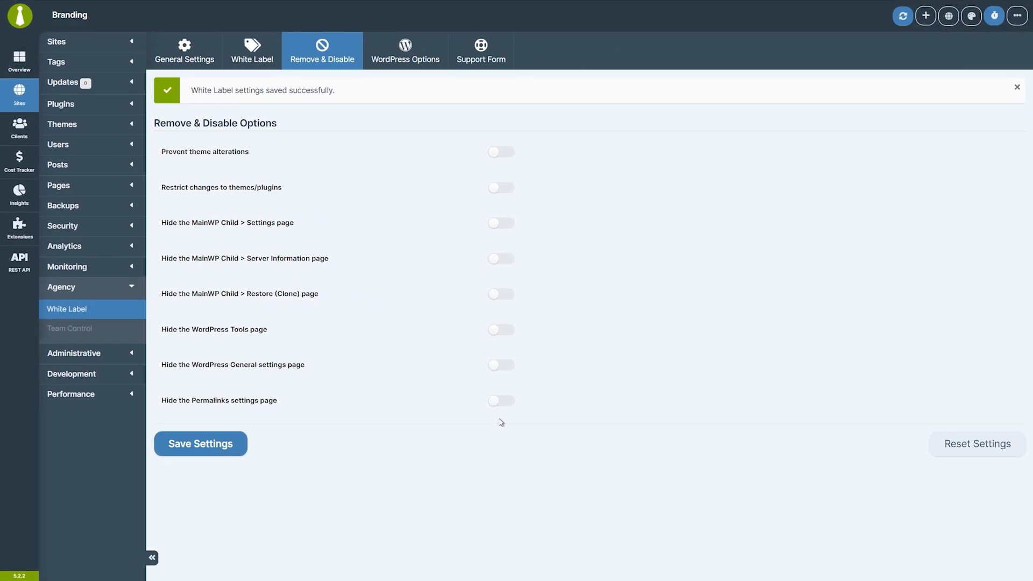
mouse_move(499, 398)
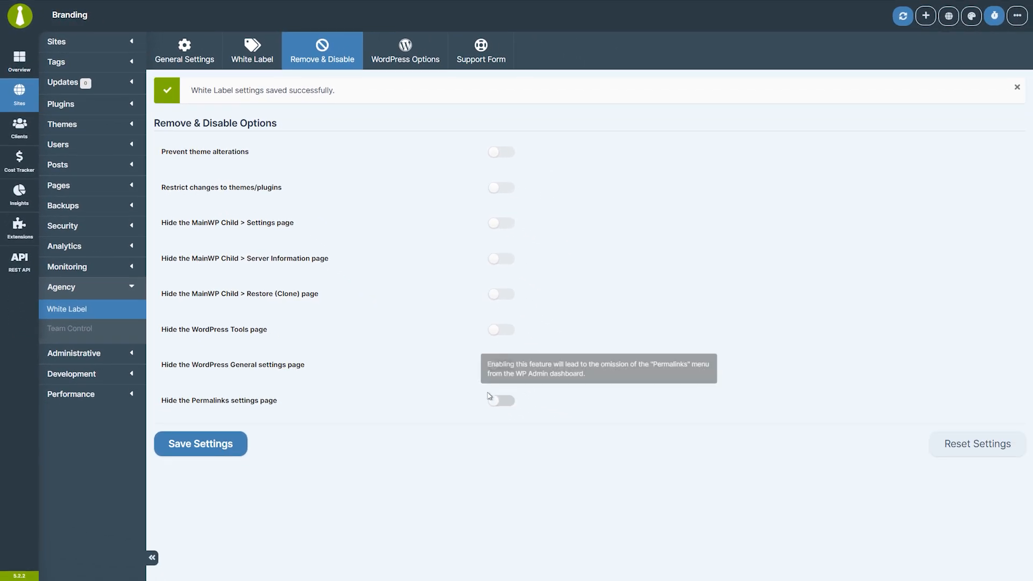
left_click(405, 50)
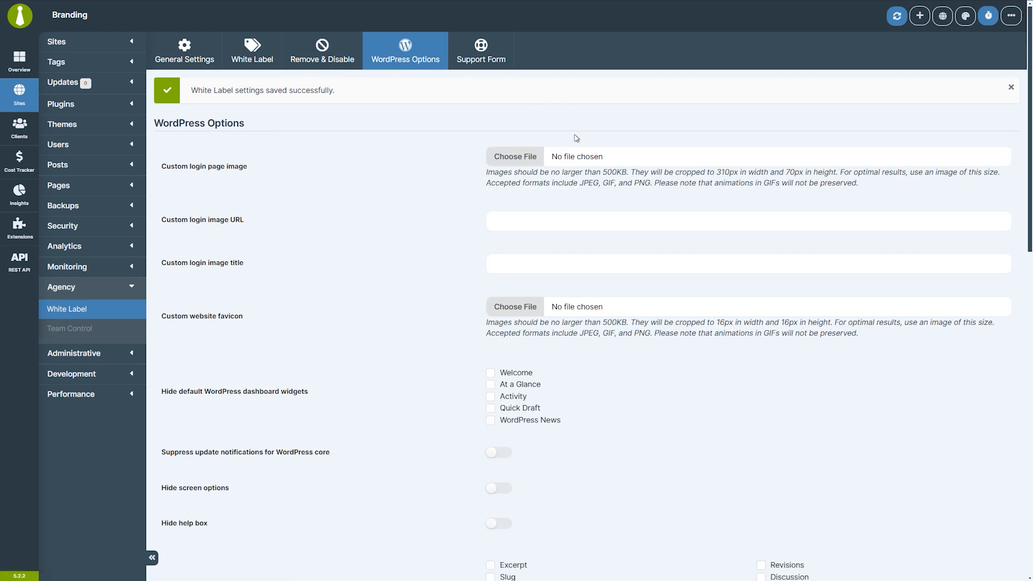
mouse_move(576, 162)
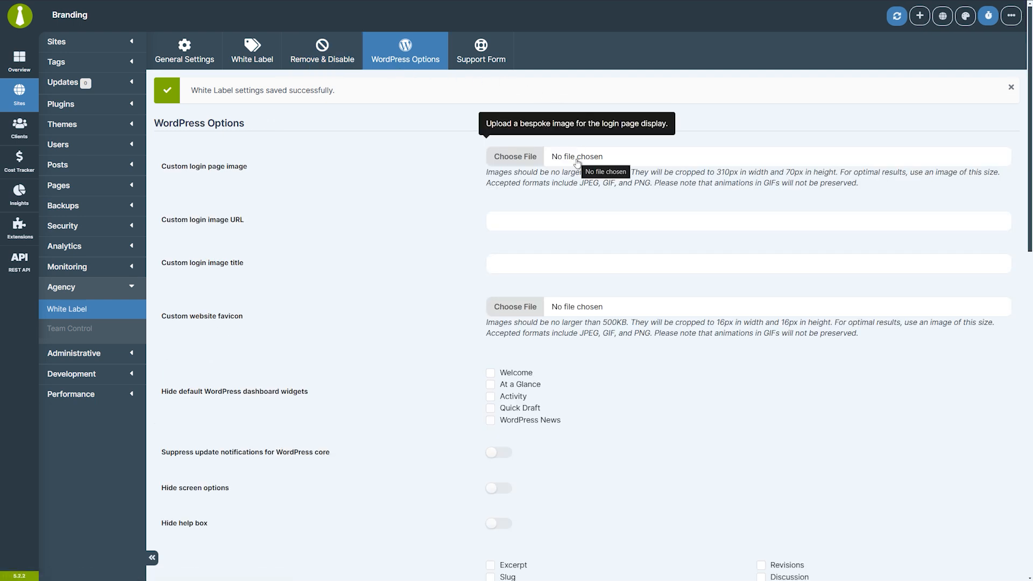
mouse_move(540, 223)
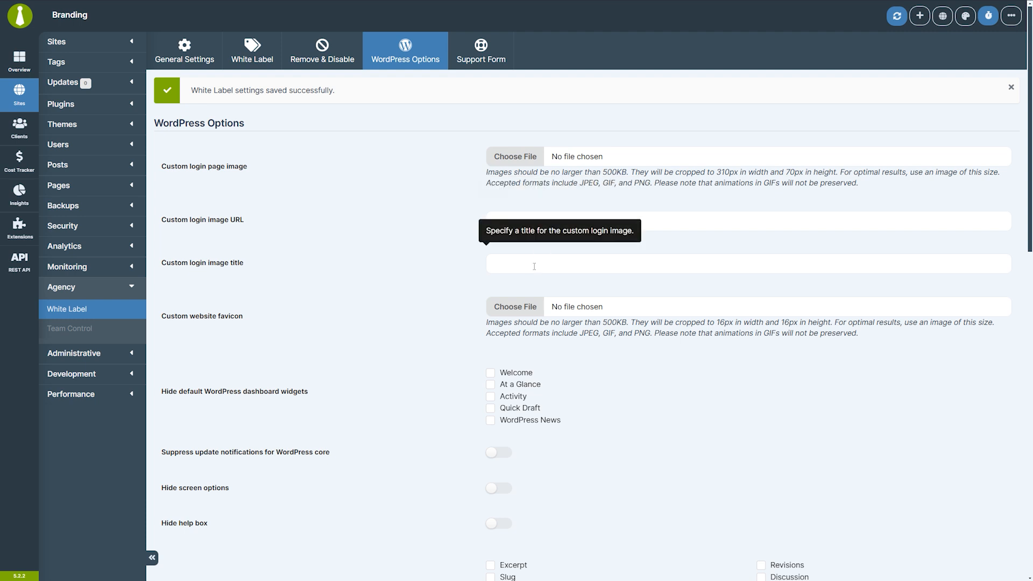
mouse_move(569, 311)
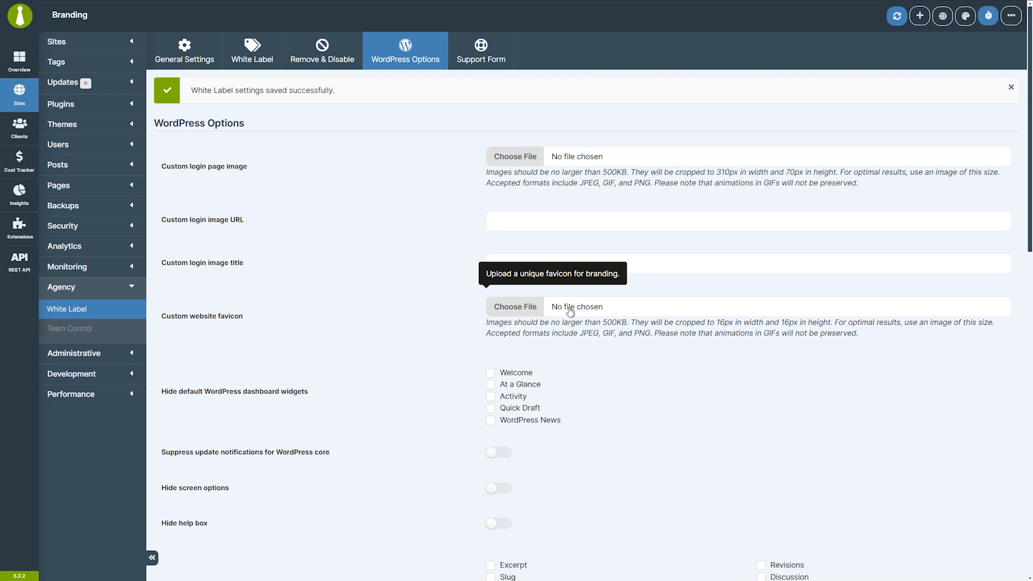
mouse_move(1027, 221)
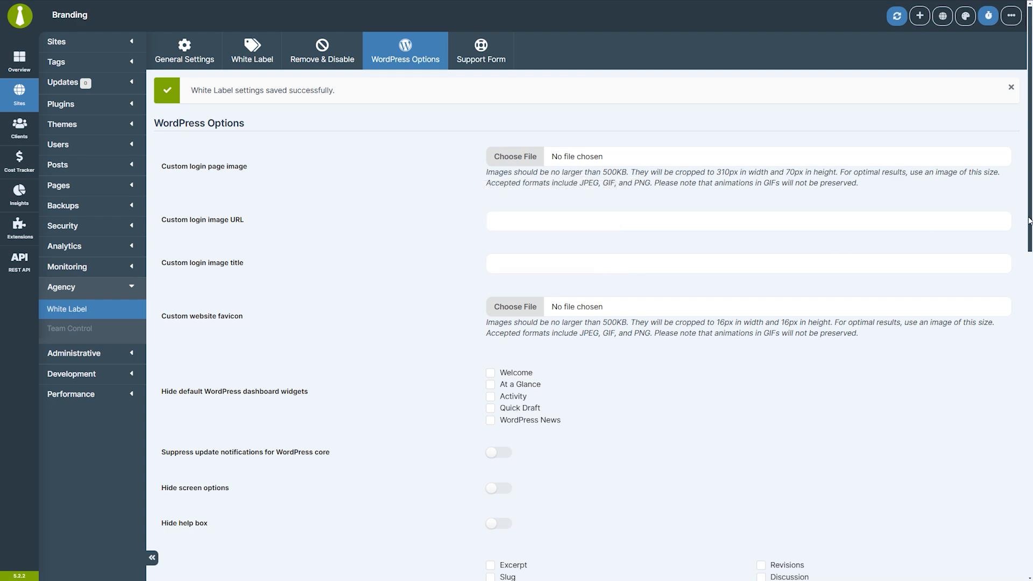
scroll("down", 3)
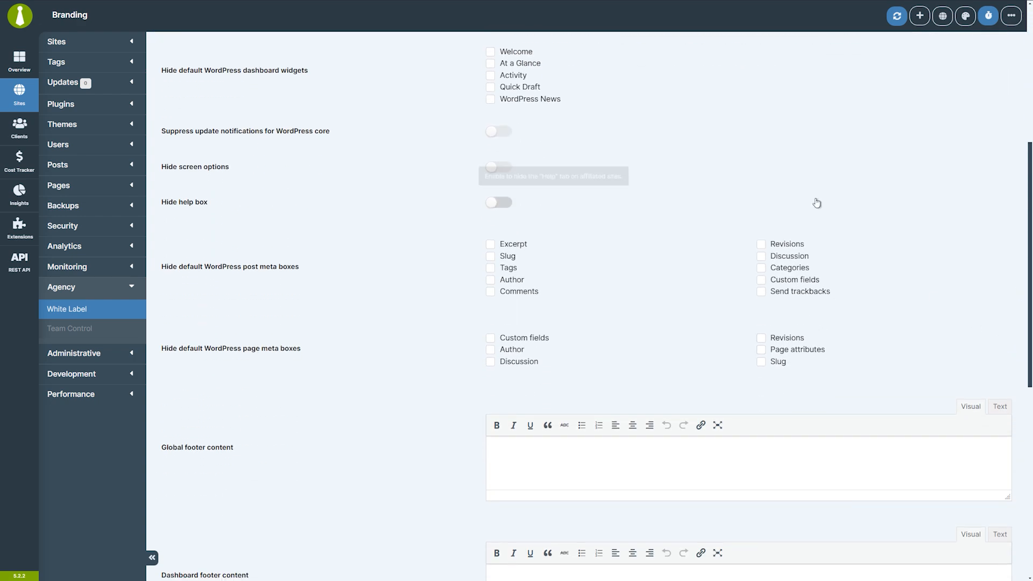
mouse_move(525, 40)
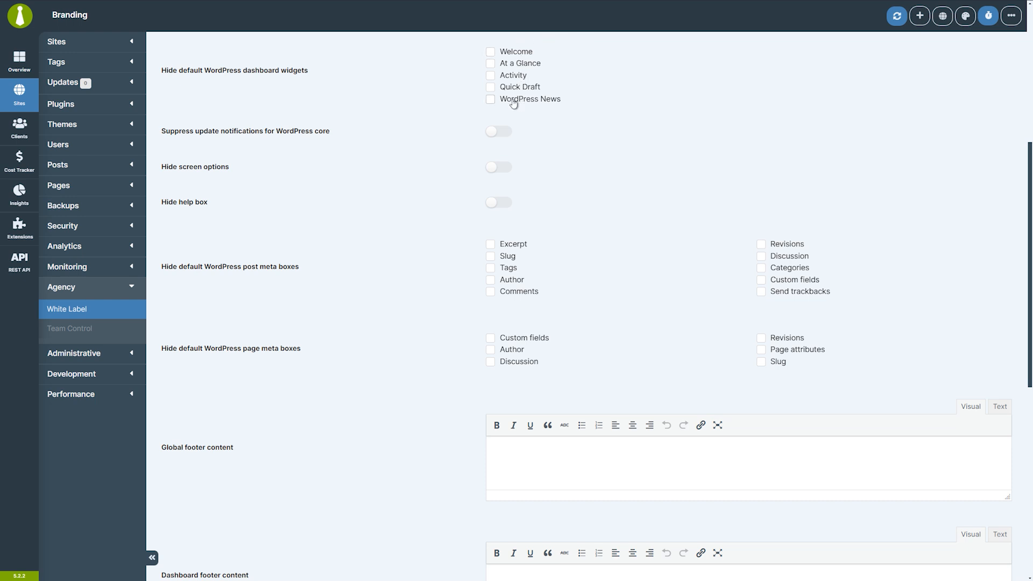
mouse_move(499, 131)
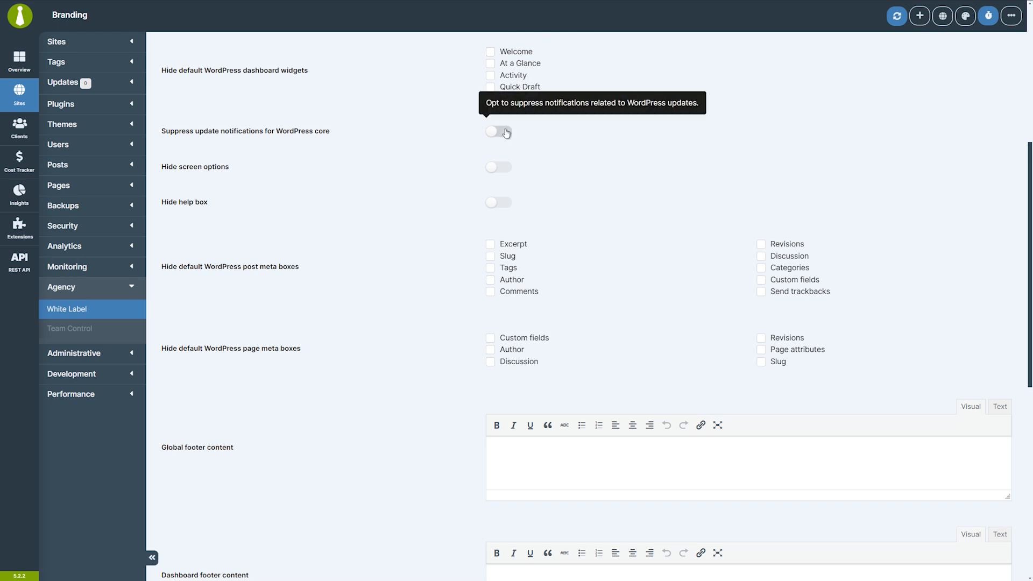
mouse_move(499, 204)
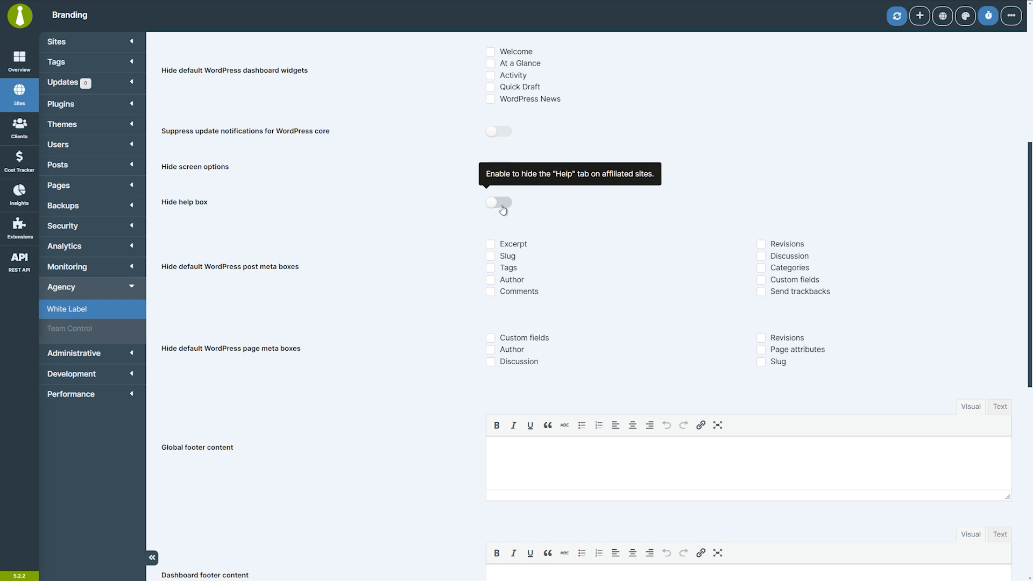
mouse_move(768, 238)
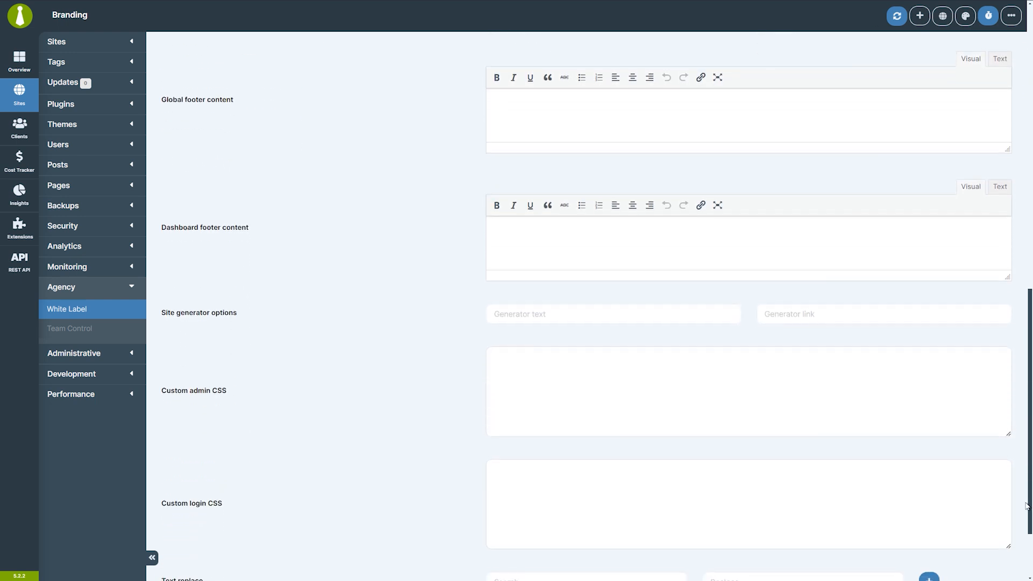
- Type 'My footer text.' into the Global footer content editor
type("My")
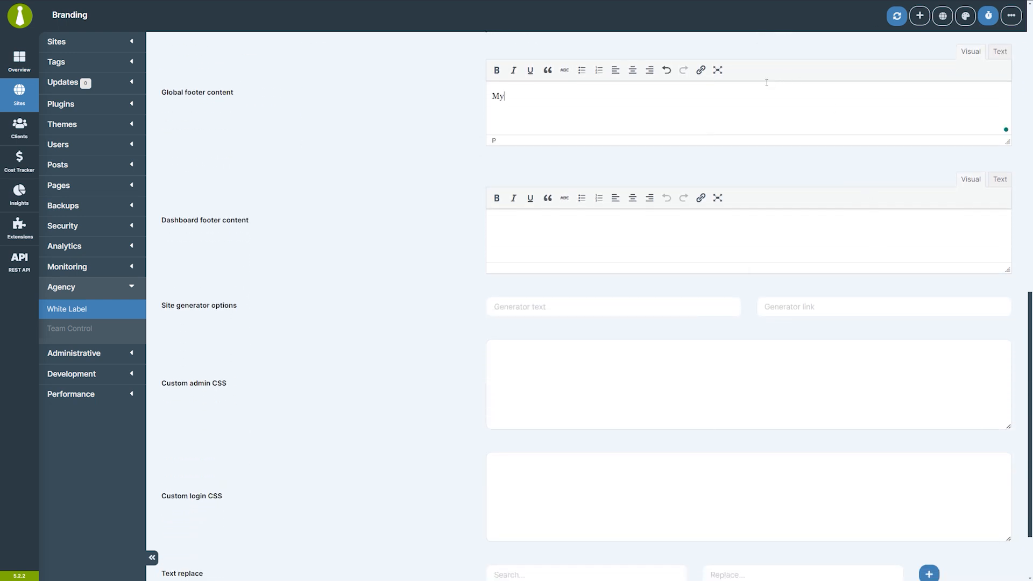
type("footer text.")
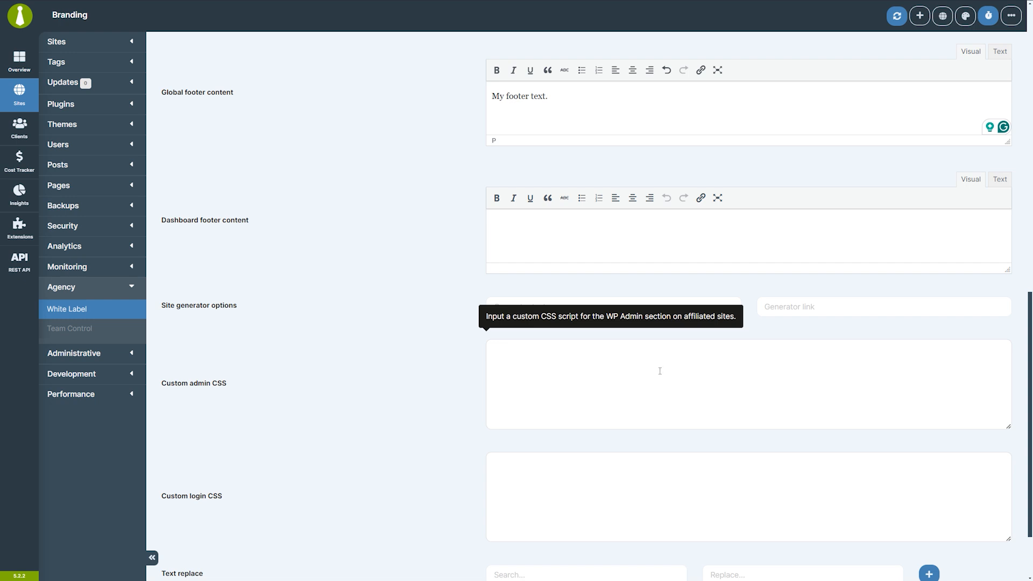
mouse_move(634, 496)
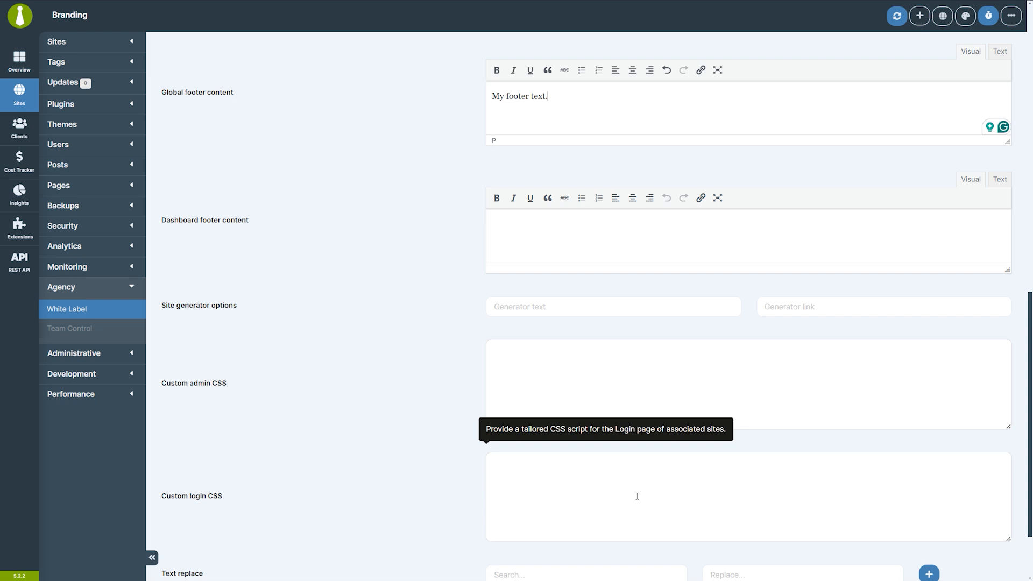
mouse_move(446, 483)
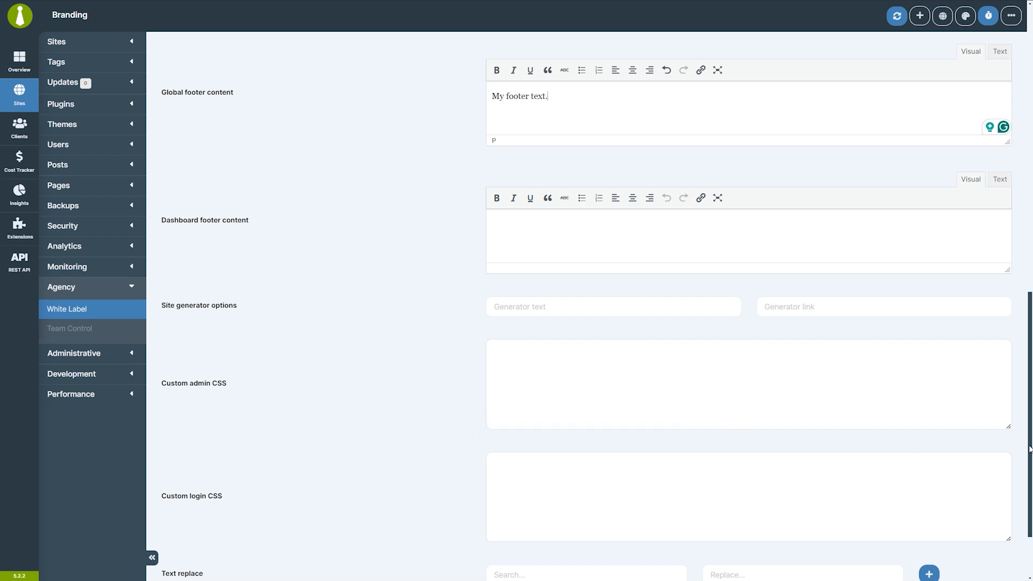
- Save the footer text, activate the Support feature, and begin entering contact email 'myemail'
left_click(405, 50)
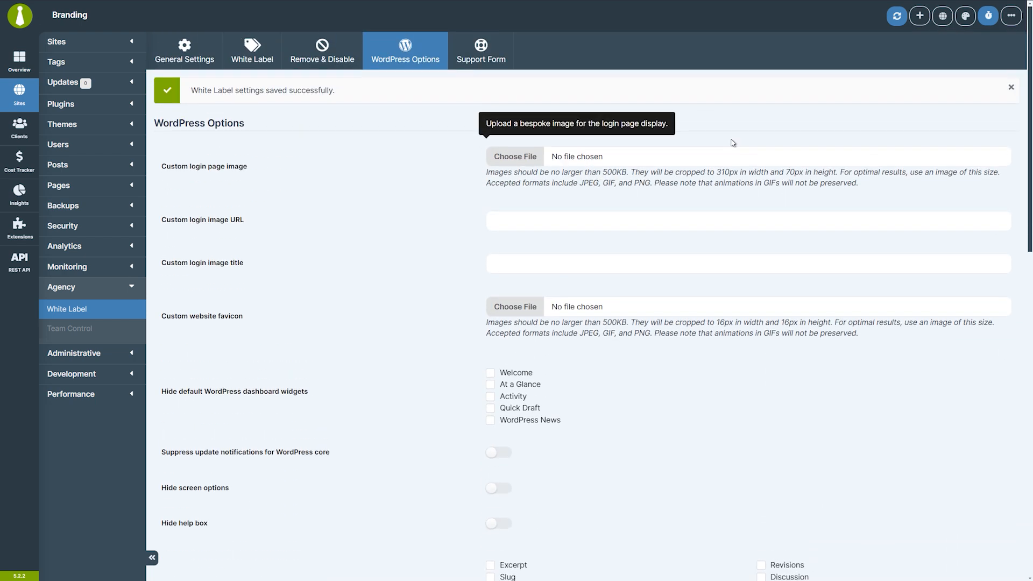
left_click(482, 50)
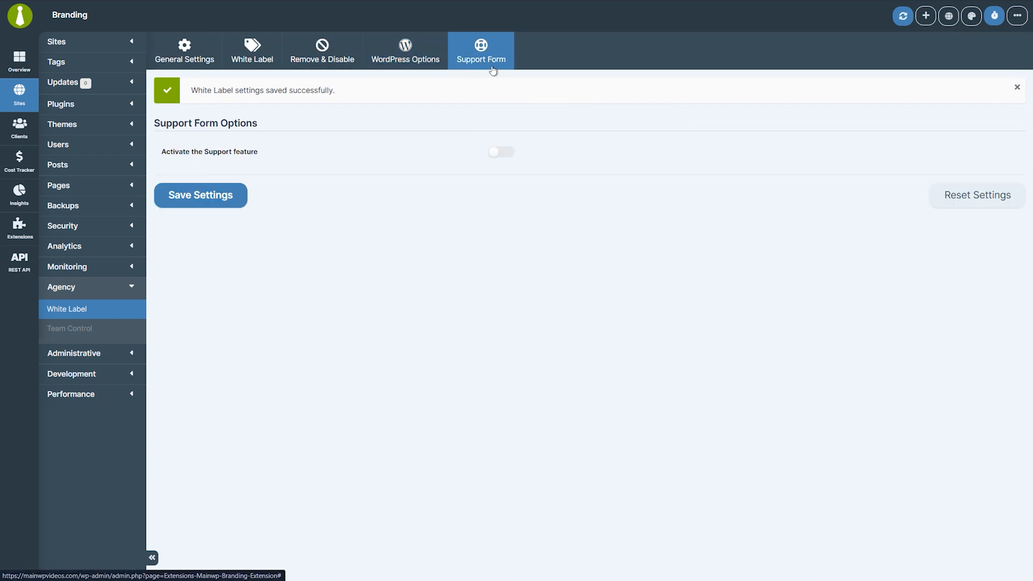
left_click(500, 153)
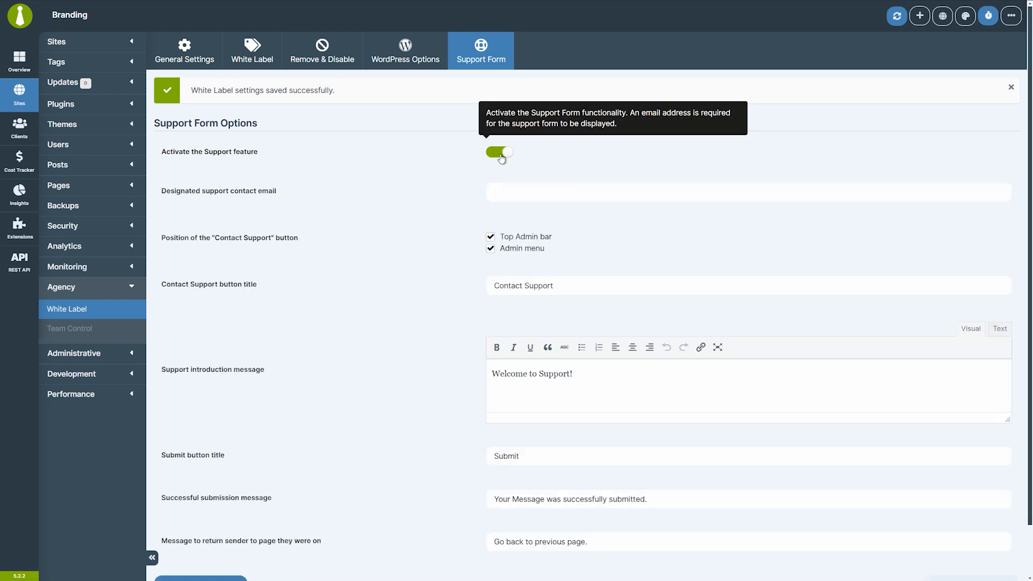
scroll("down", 3)
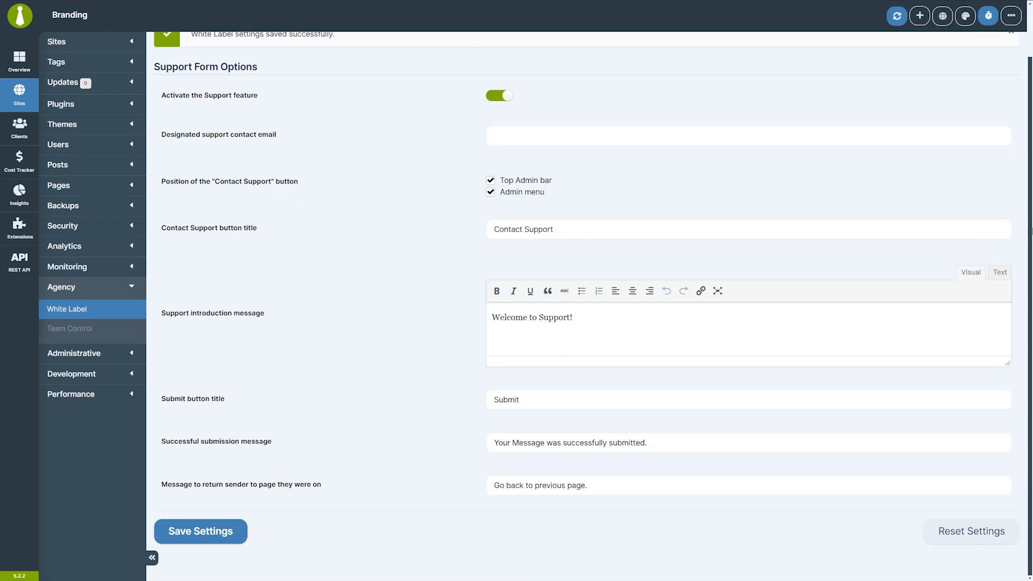
type("myemail")
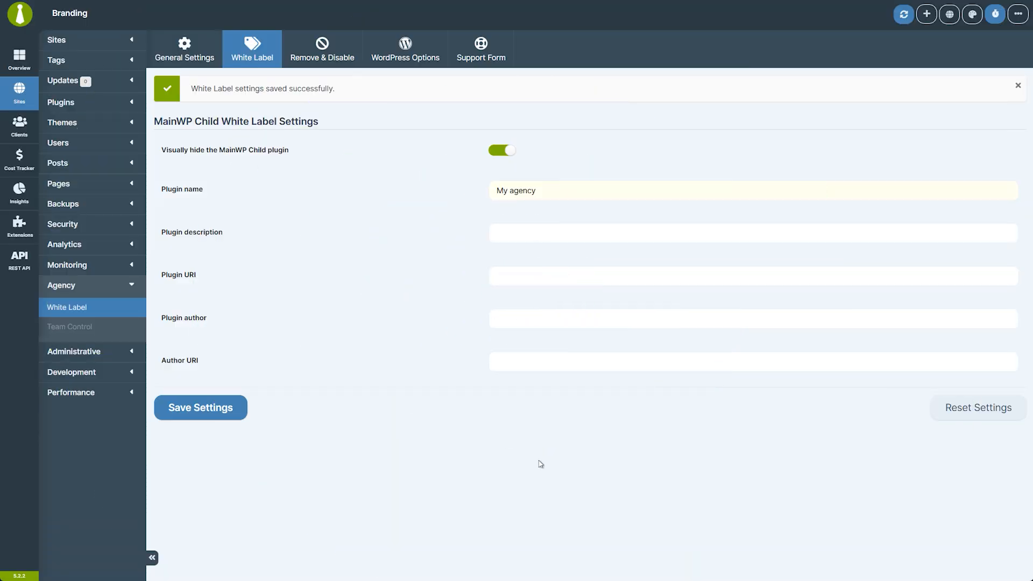
mouse_move(887, 429)
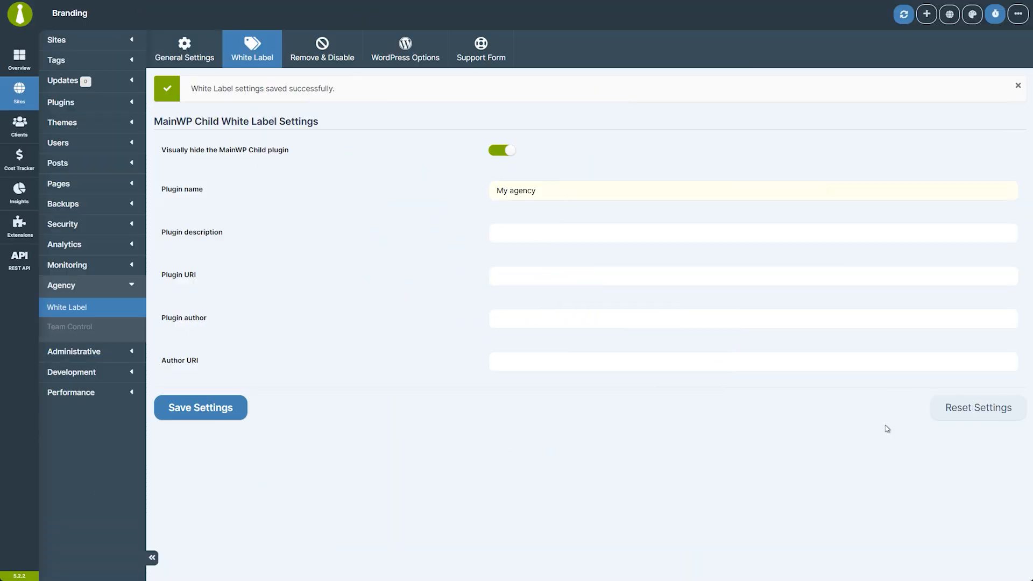
- Reset the white label settings, confirm, save, and sync the reset to all 10 sites
left_click(978, 407)
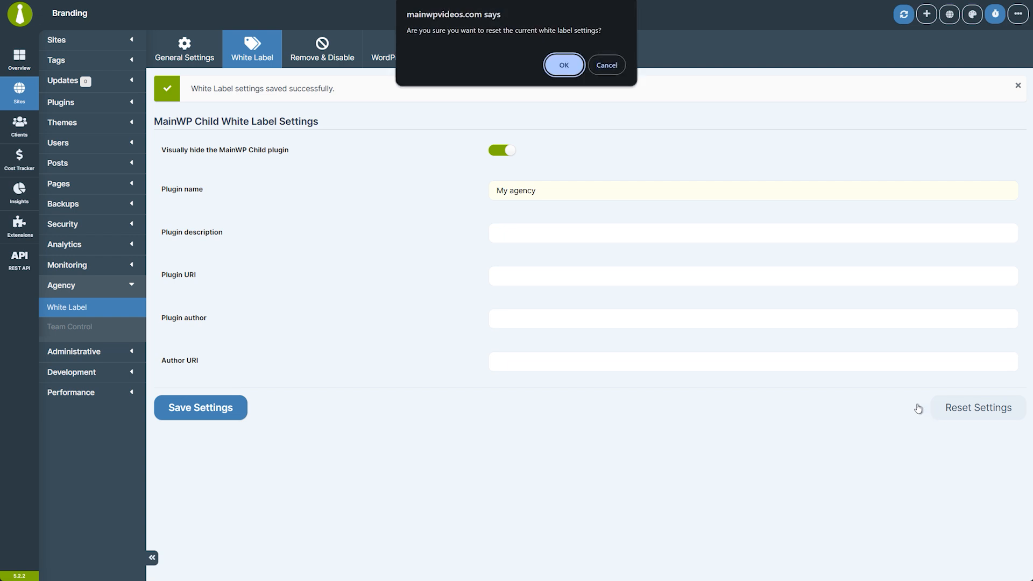
mouse_move(563, 64)
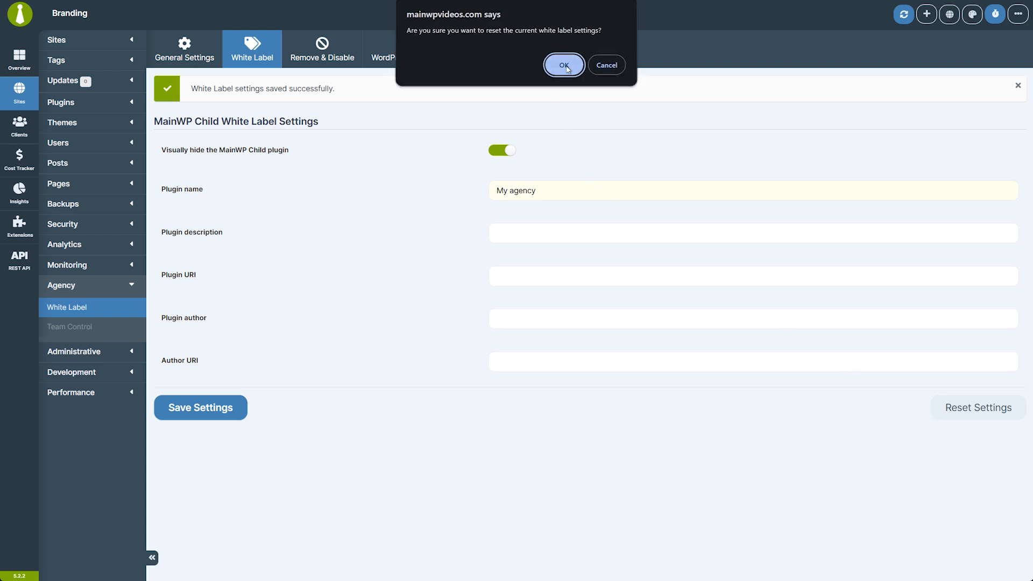
left_click(563, 65)
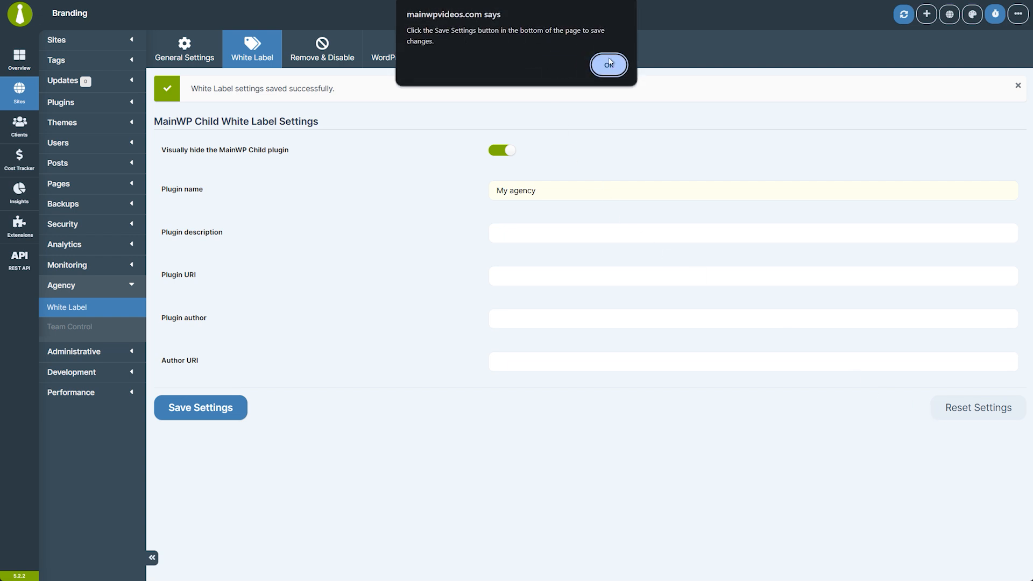
left_click(607, 65)
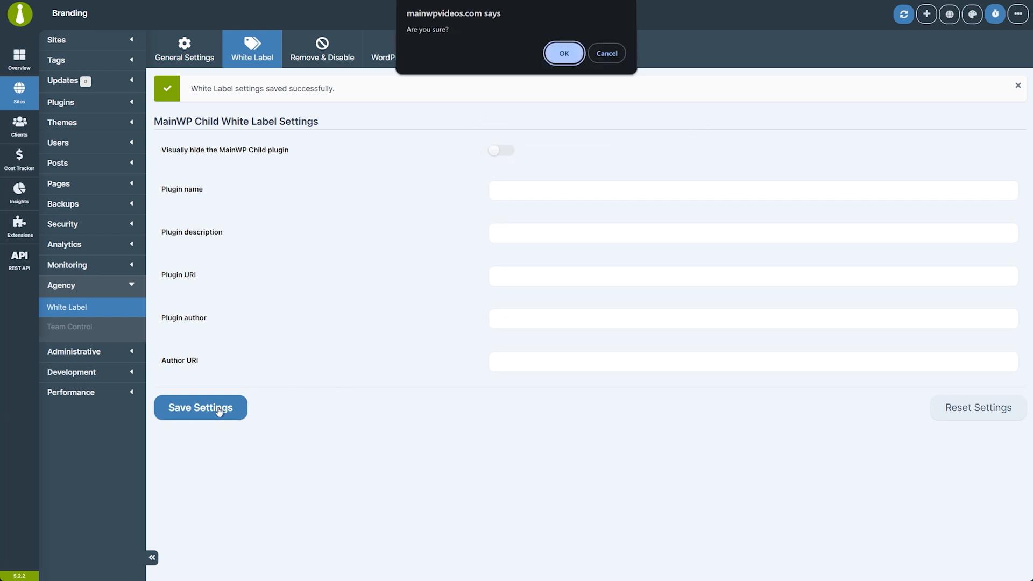
left_click(563, 53)
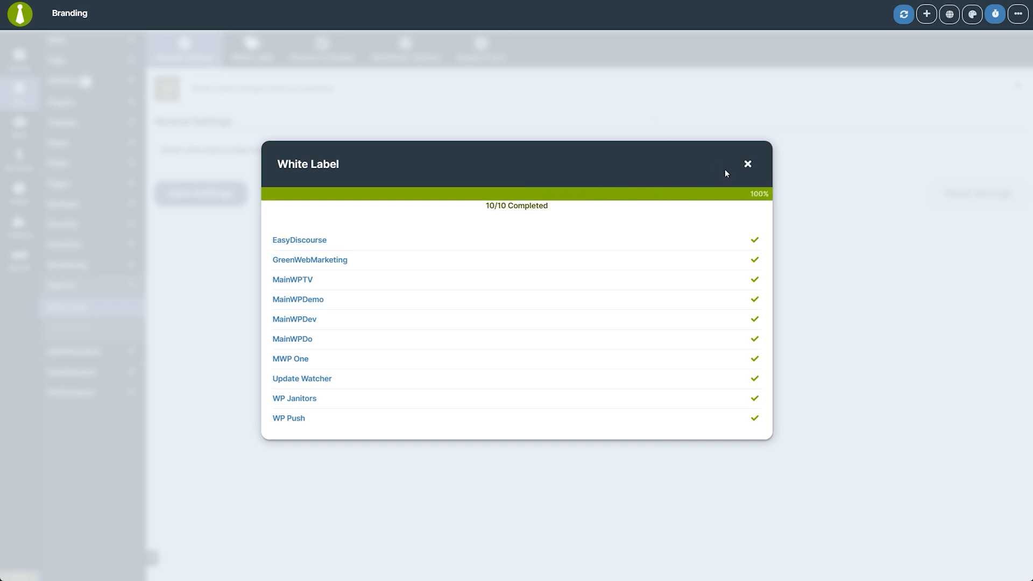
left_click(748, 164)
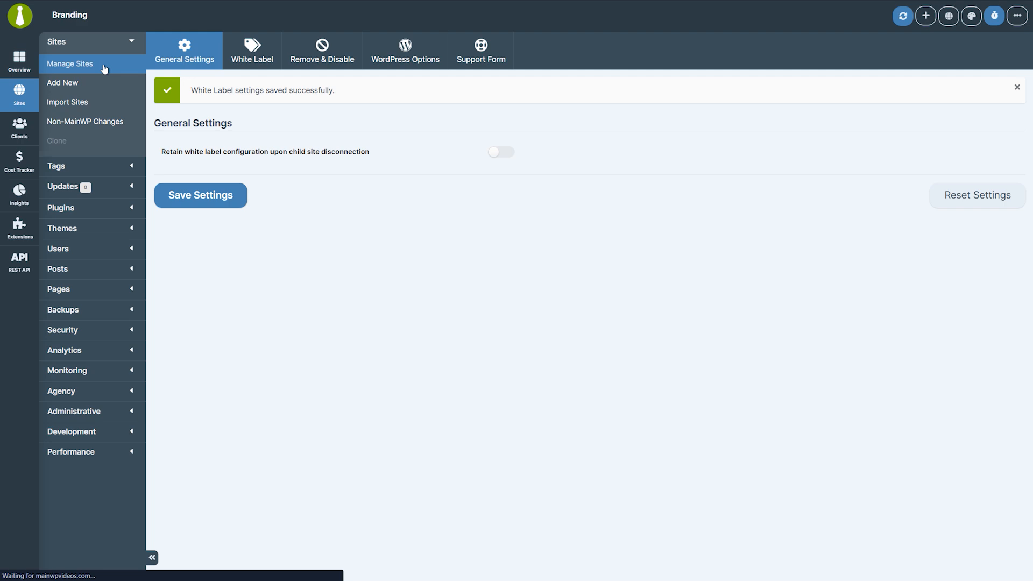
- Navigate from Manage Sites to the EasyDiscourse site's overview page
left_click(70, 64)
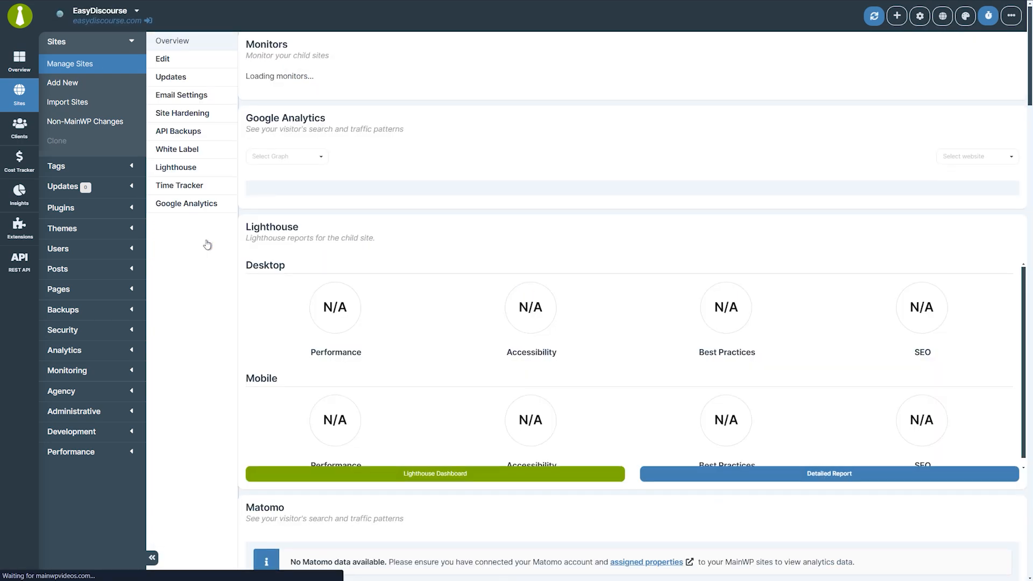
left_click(172, 41)
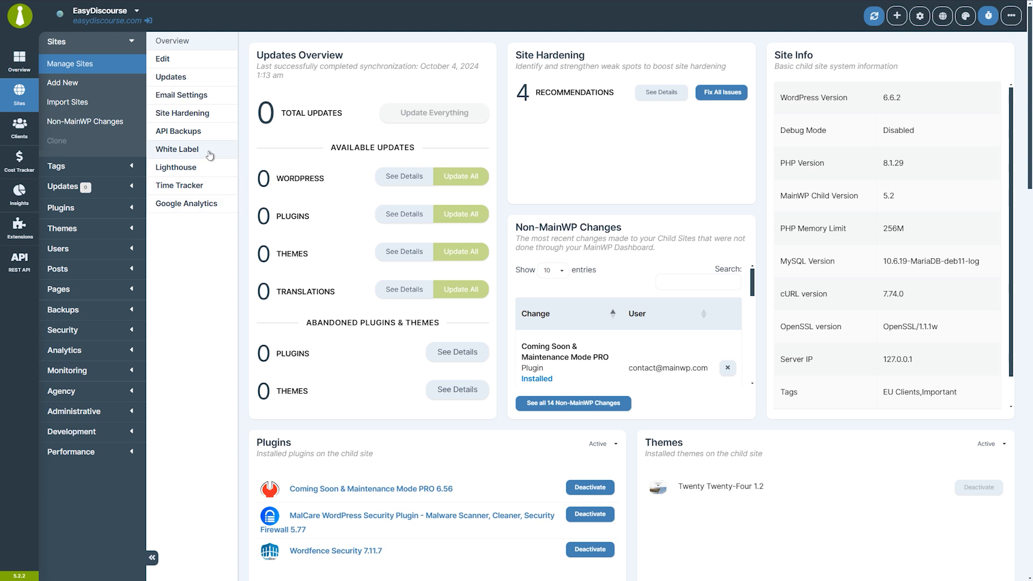
- Turn on and save Override general settings for EasyDiscourse, then view WordPress Options
left_click(176, 149)
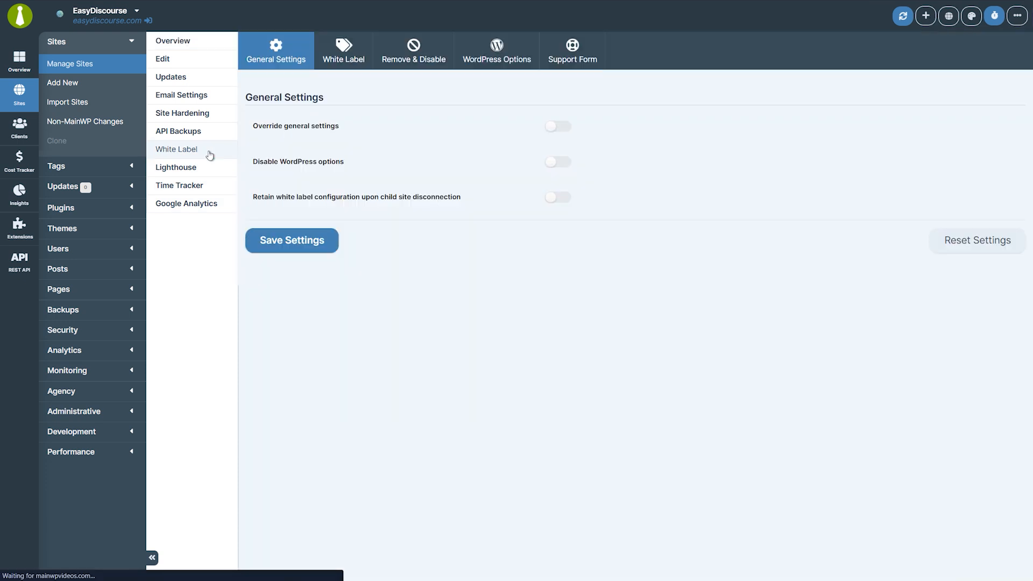
left_click(557, 126)
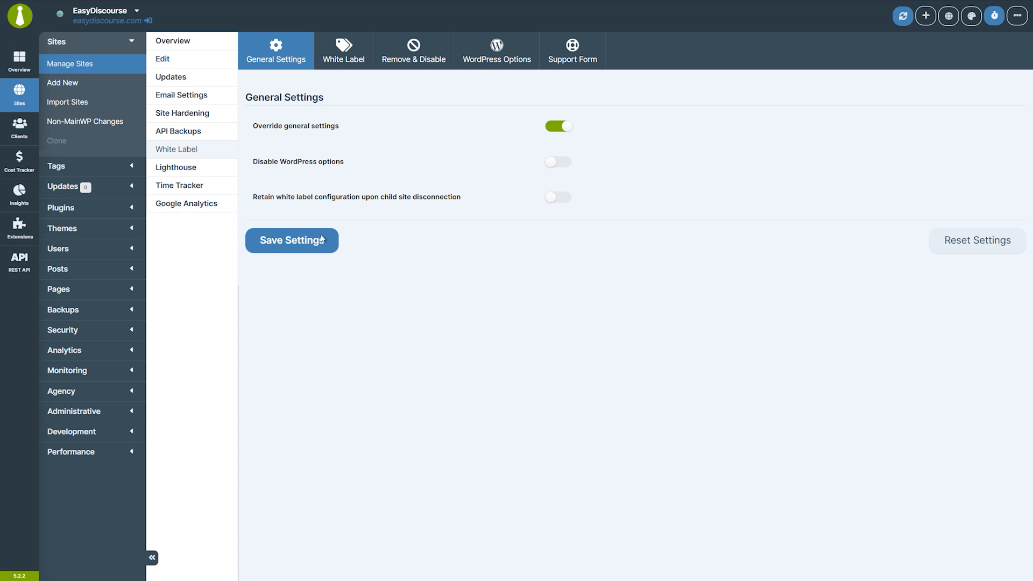
left_click(291, 240)
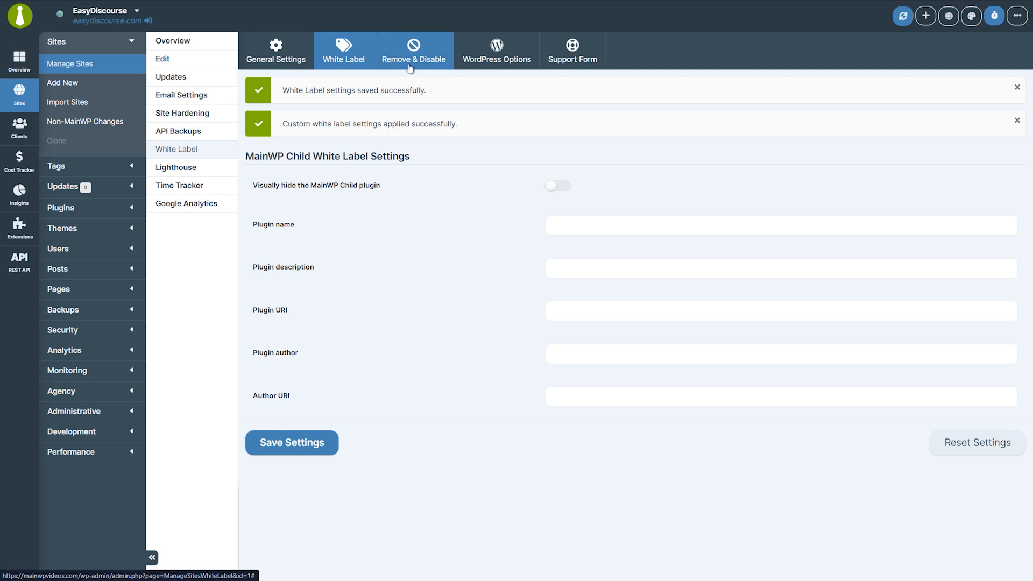
left_click(497, 50)
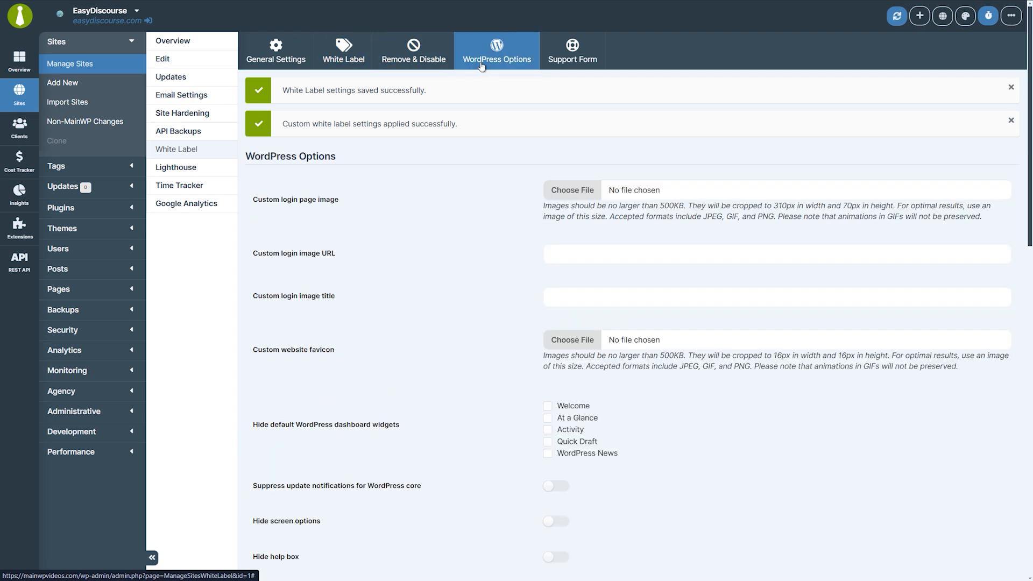